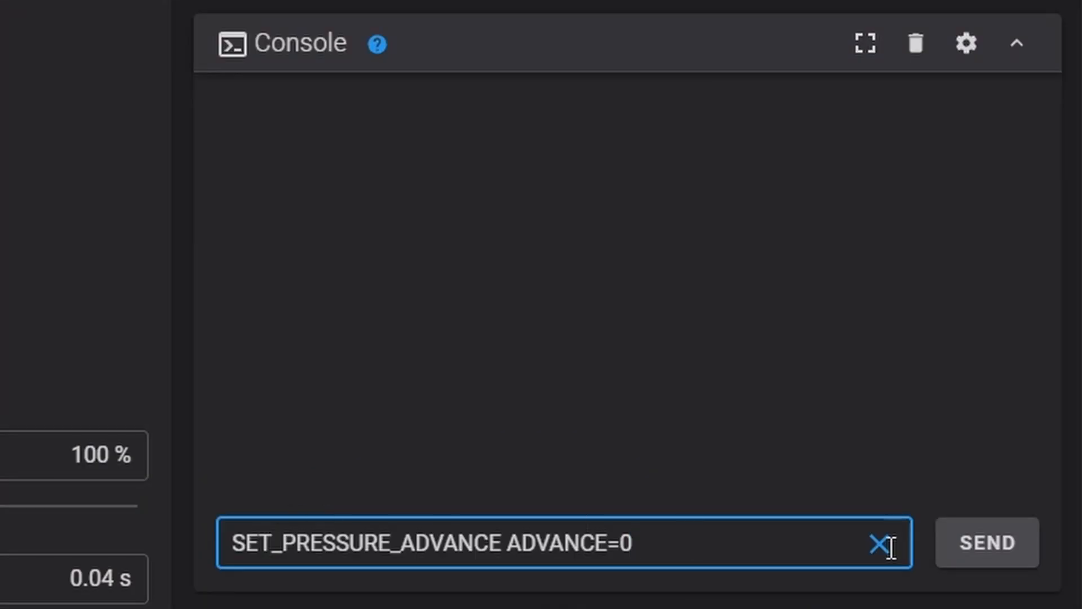
Send SET_PRESSURE_ADVANCE ADVANCE=0, then start the ACCEL tuning tower: start 1500, step 500, every 5 mm
{"action": "left_click", "coordinate": [987, 542]}
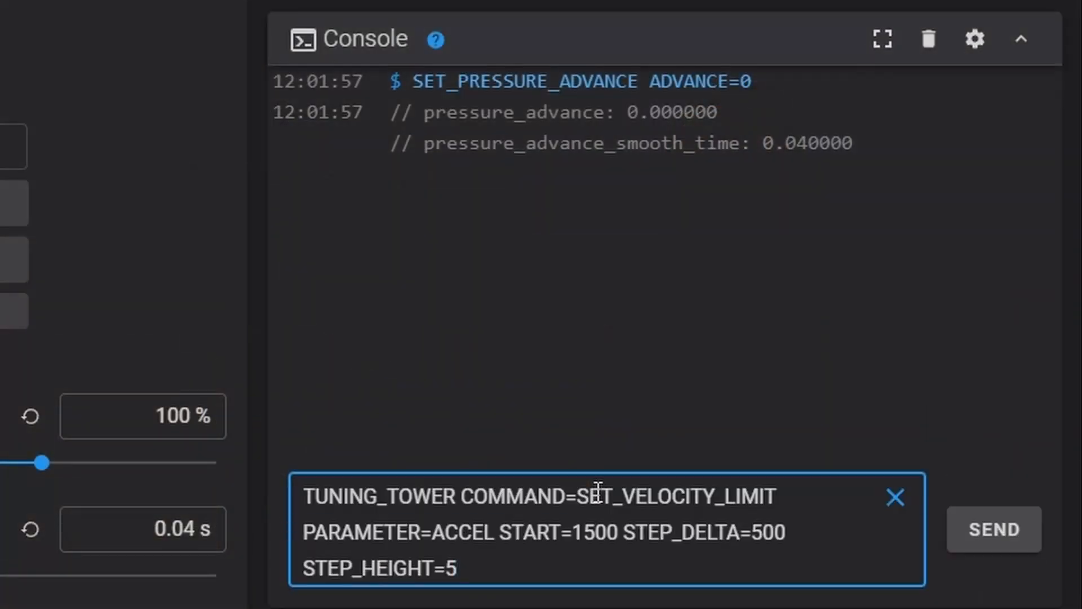
{"action": "left_click", "coordinate": [993, 529]}
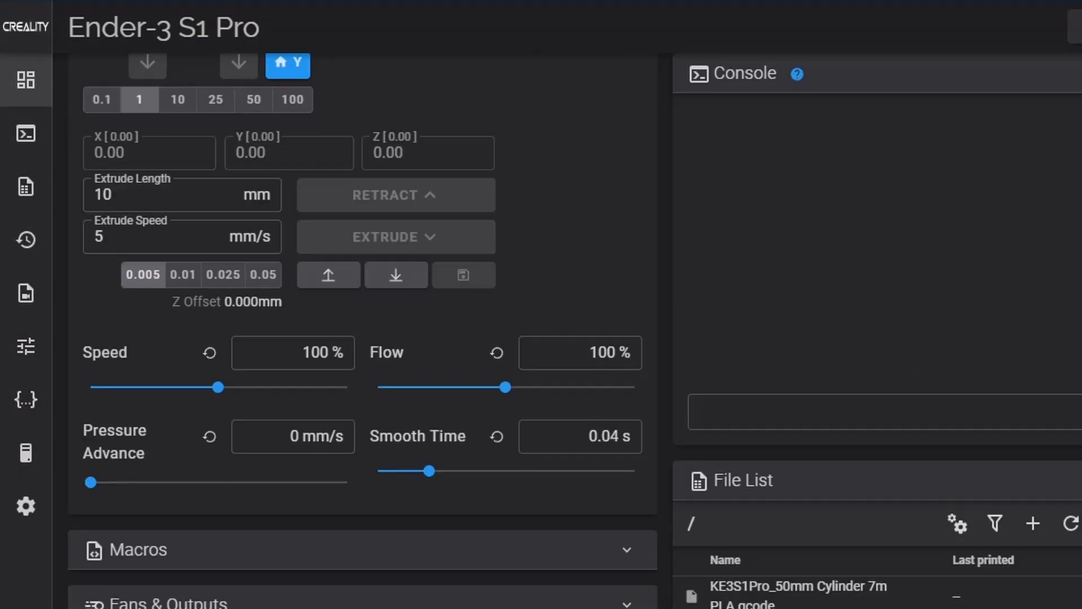
Open printer.cfg and scroll to the [printer] section with max_velocity 300 and max_accel 5000
{"action": "scroll", "scroll_direction": "down", "scroll_amount": 3}
{"action": "type", "text": "SET_PRESSURE_ADVANCE ADVANCE=0"}
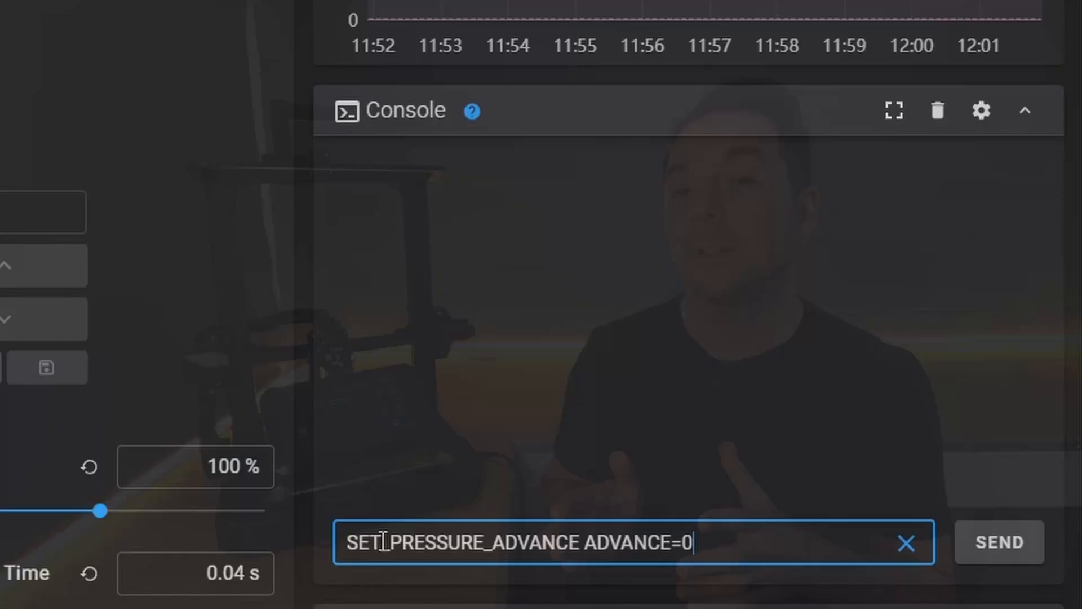
{"action": "left_click", "coordinate": [998, 542]}
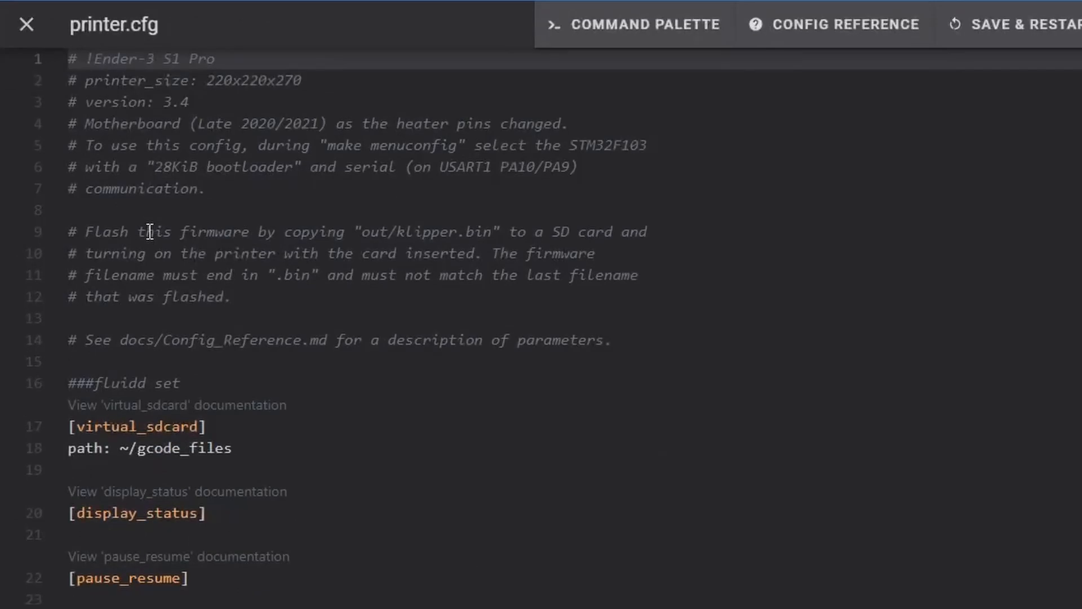
{"action": "scroll", "scroll_direction": "down", "scroll_amount": 3}
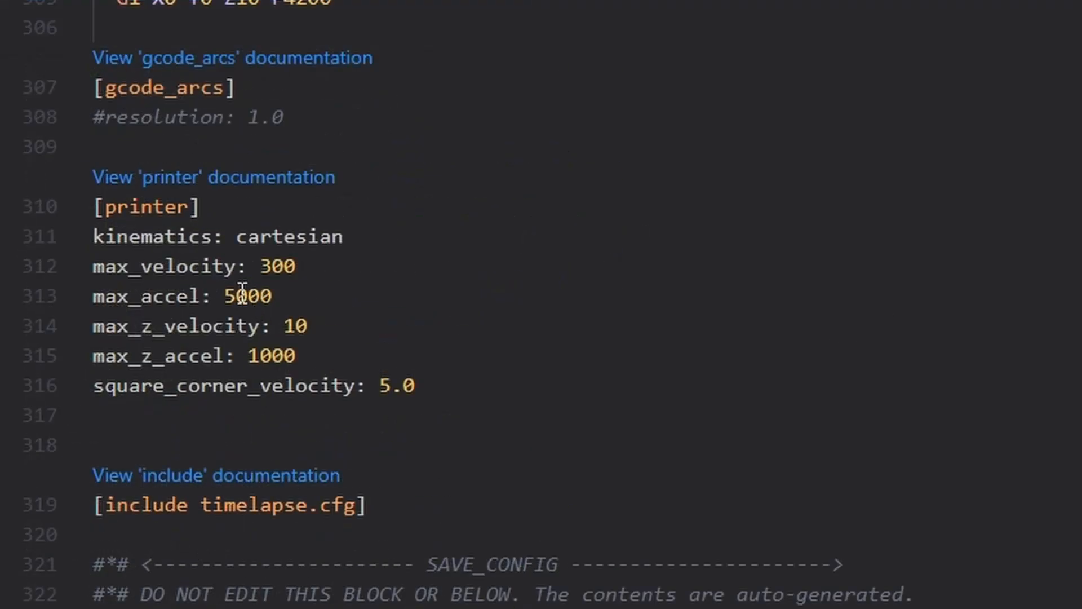